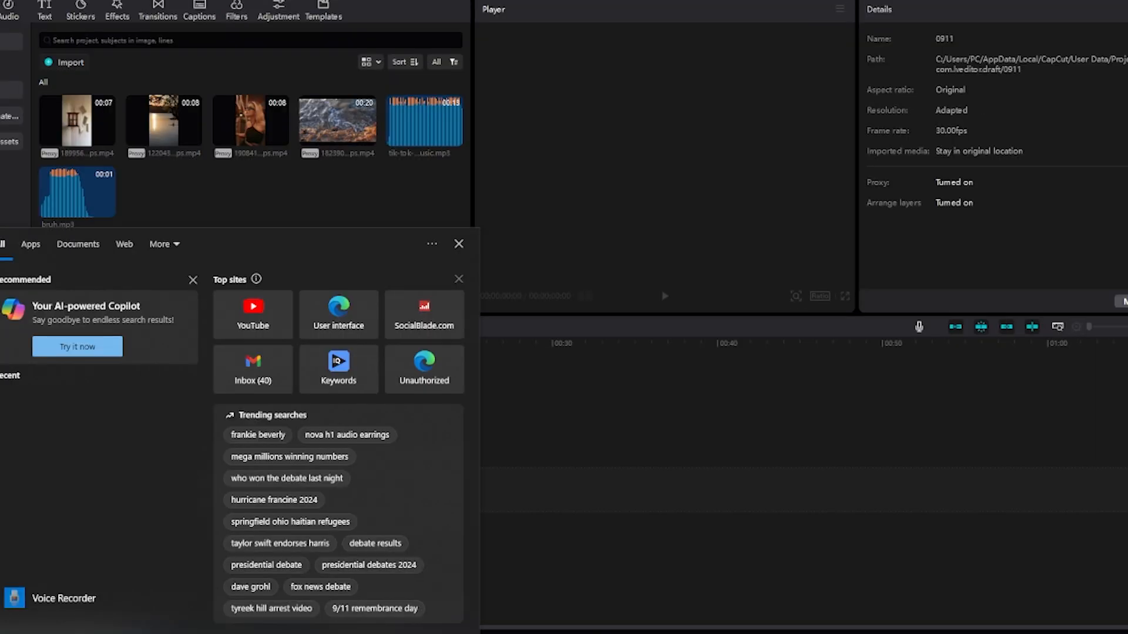
Search 'windows update settings' and open the Check for updates page
text(windows update settings)
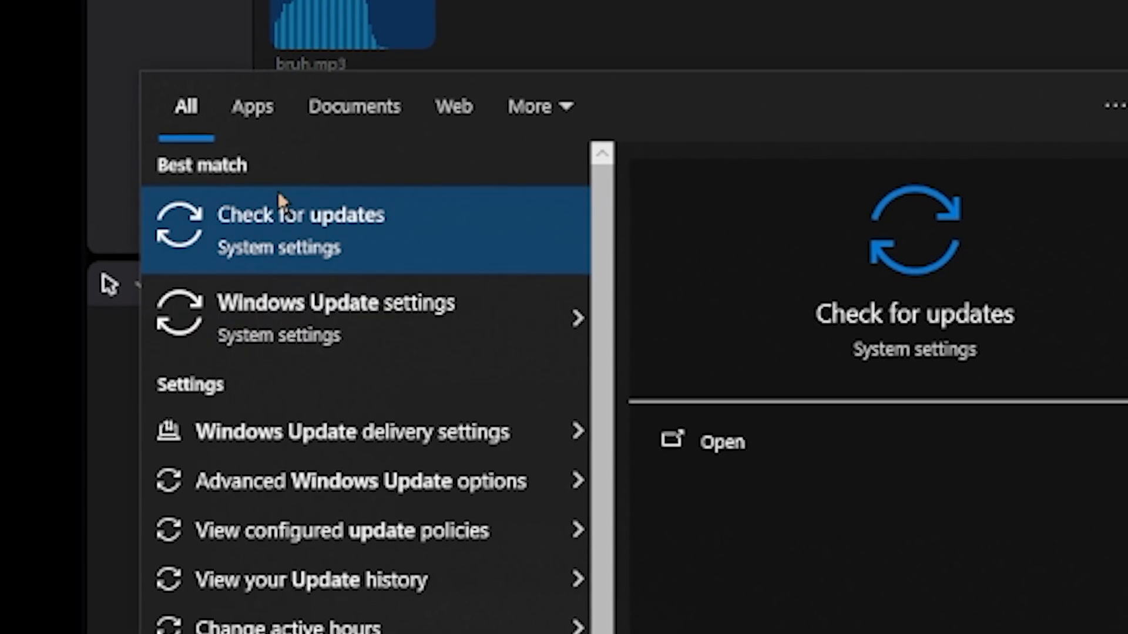
click(300, 215)
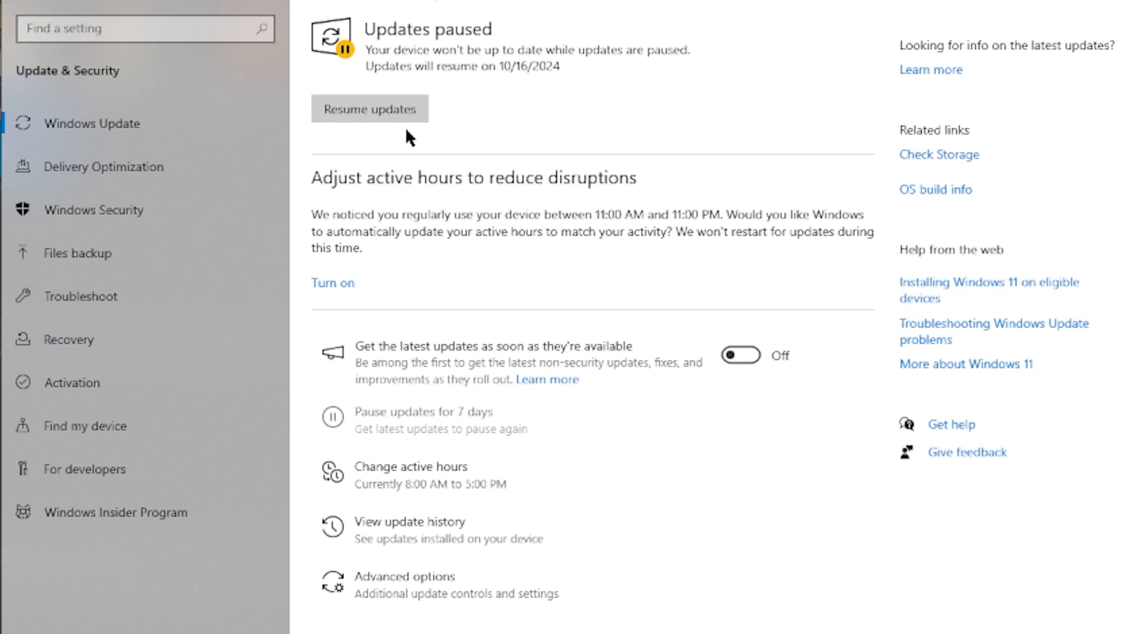
mouse_move(403, 442)
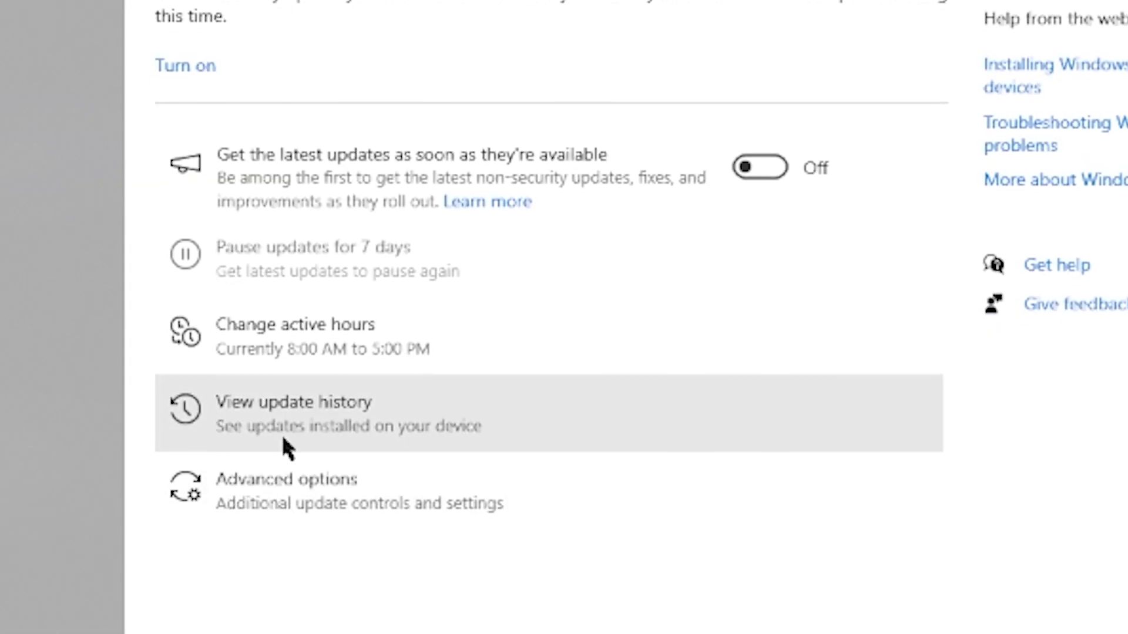
Go to the Windows Update Advanced options page
click(288, 490)
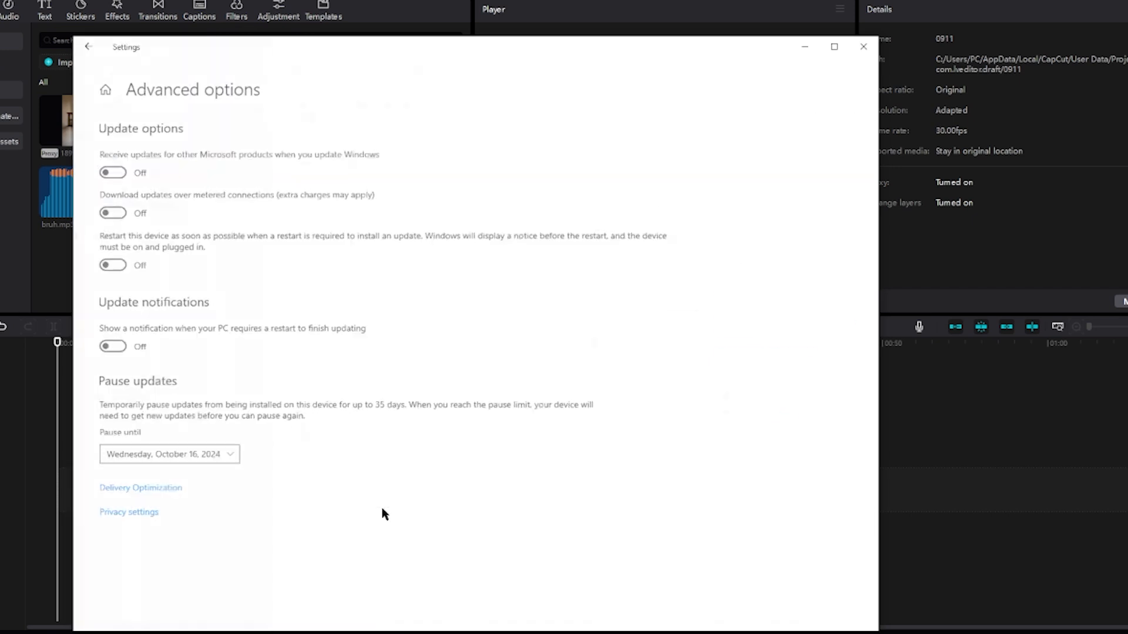
Leave the Pause until date at Wednesday, October 16, 2024
click(833, 47)
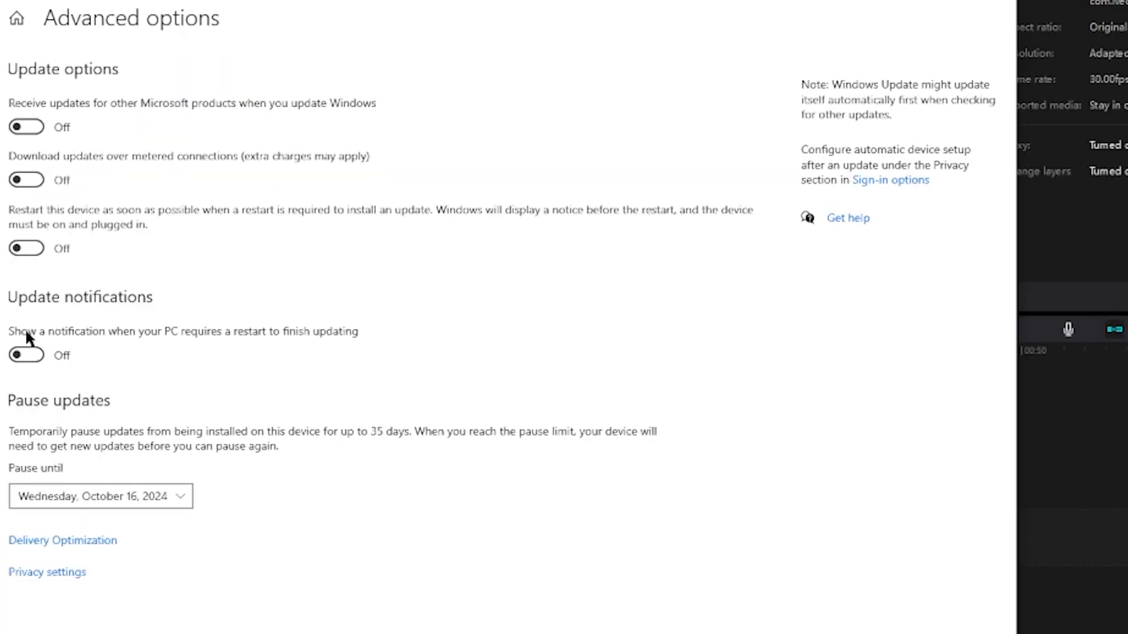
mouse_move(211, 477)
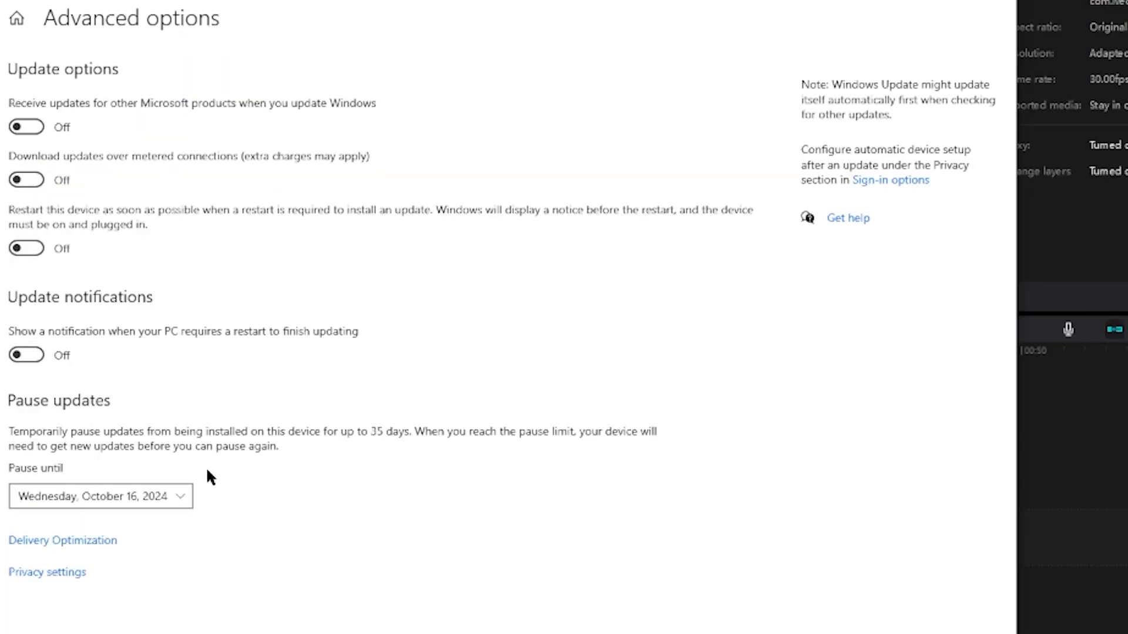
mouse_move(10, 468)
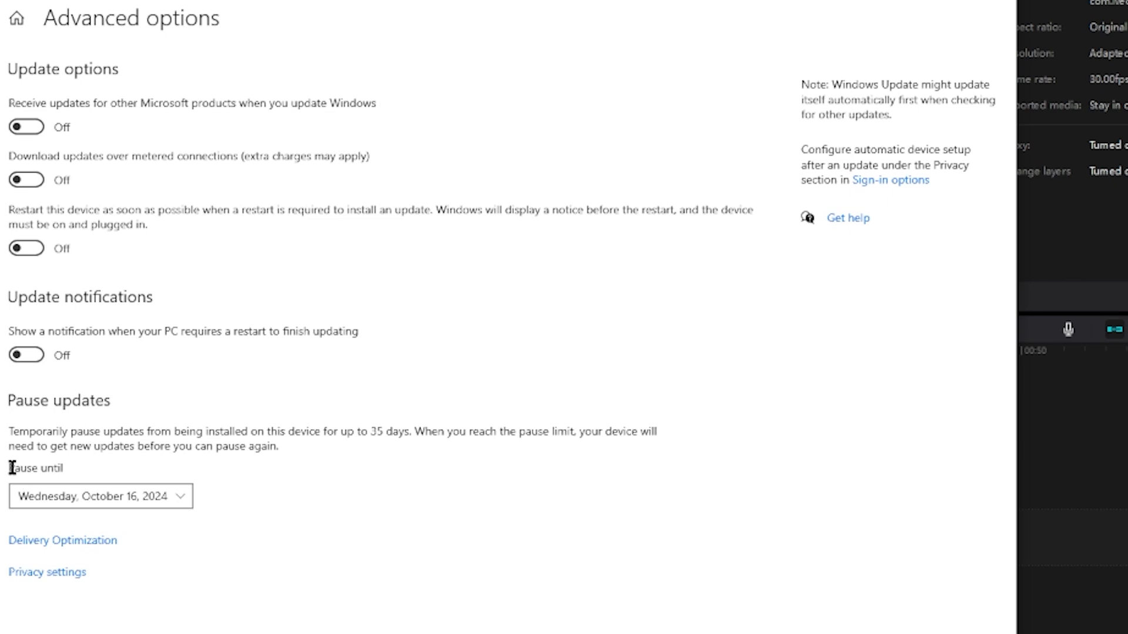
mouse_move(247, 464)
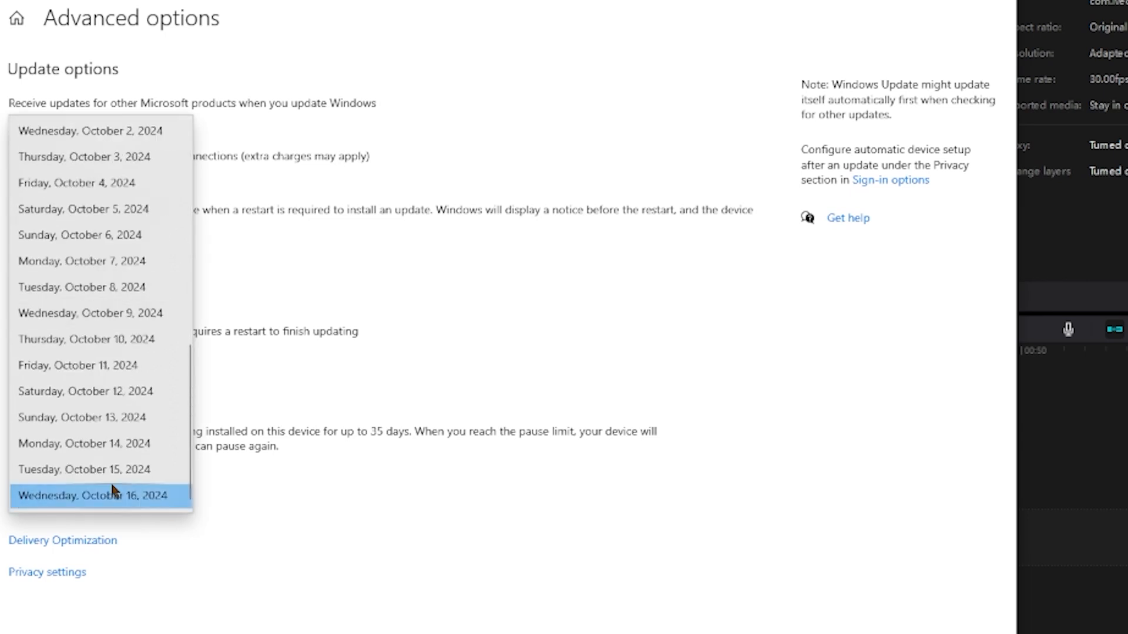
mouse_move(148, 504)
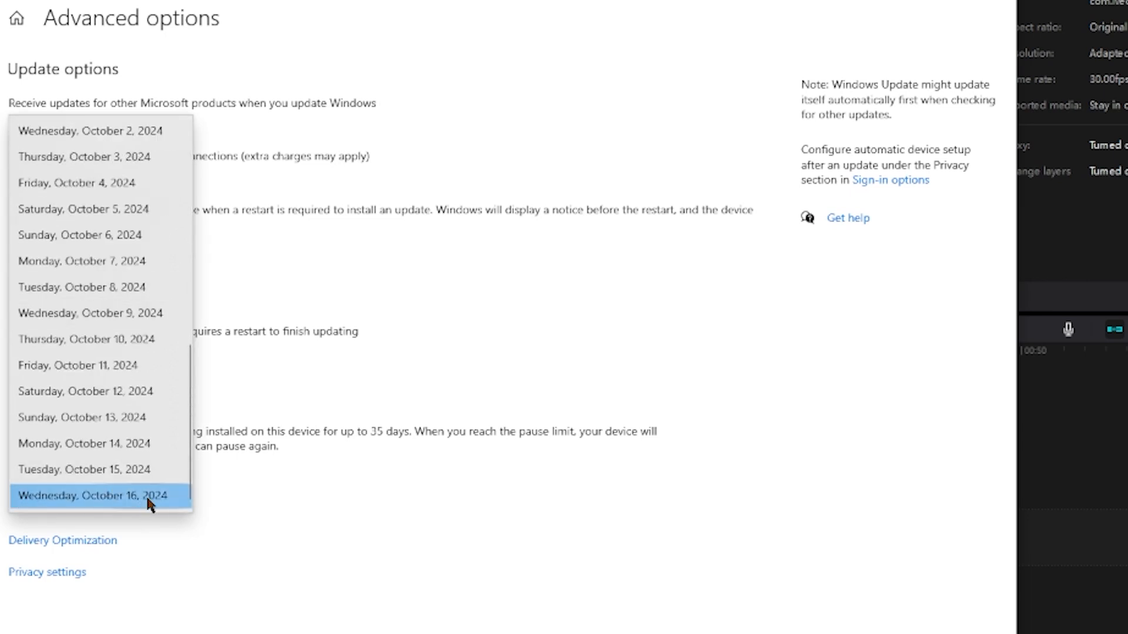
click(92, 496)
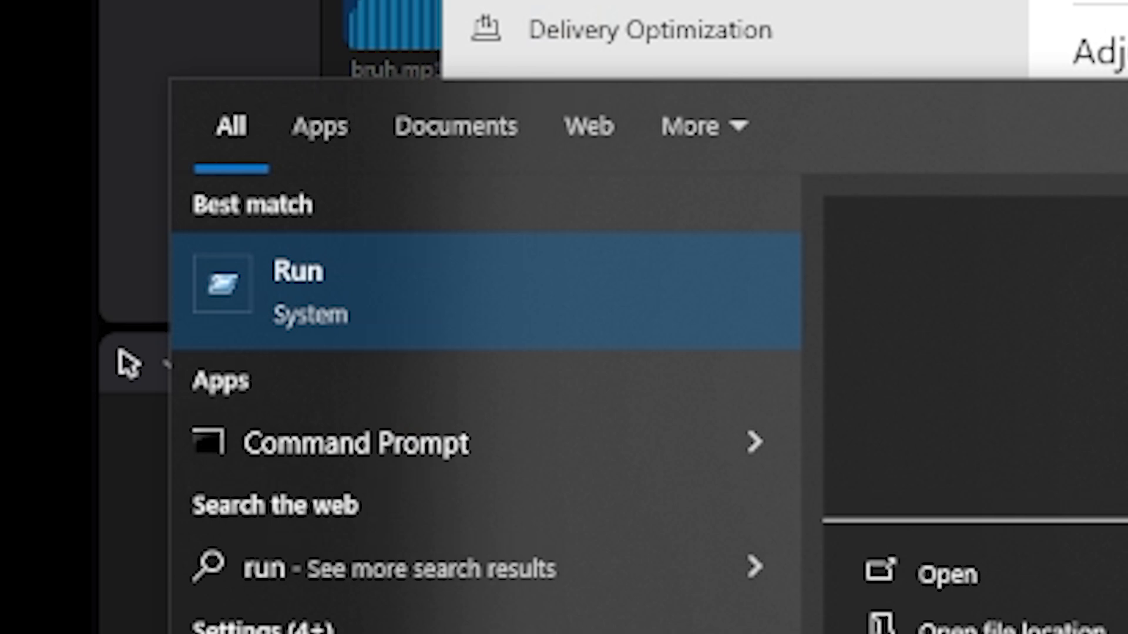
Fill the Run dialog's Open field with services.msc from the autocomplete suggestions
scroll(down, 3)
text(ser)
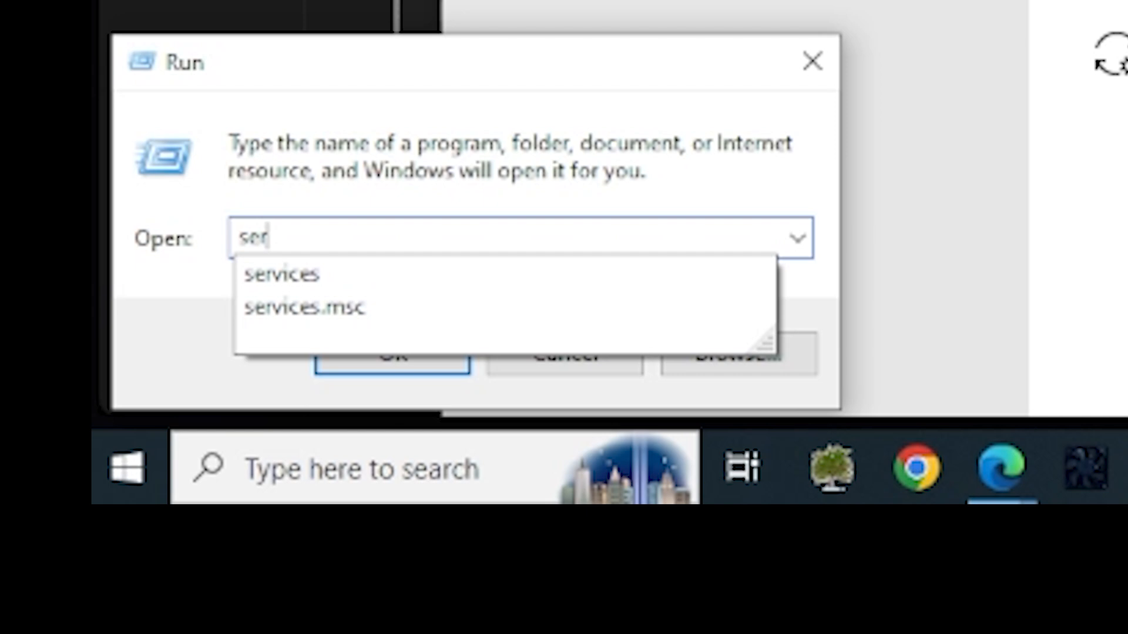
click(305, 307)
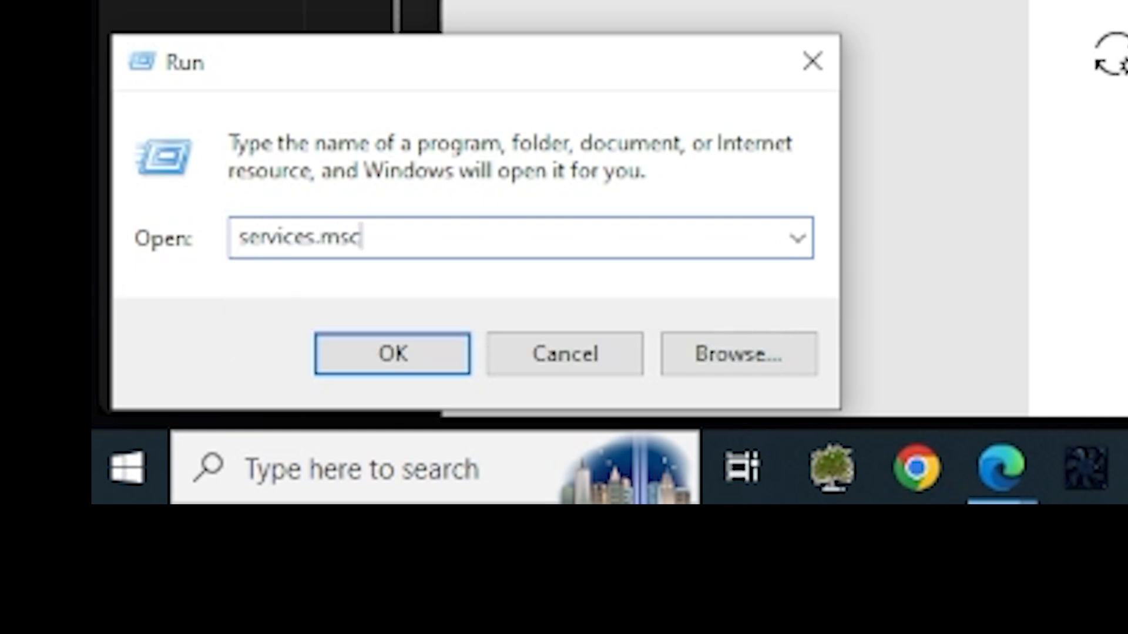
mouse_move(450, 190)
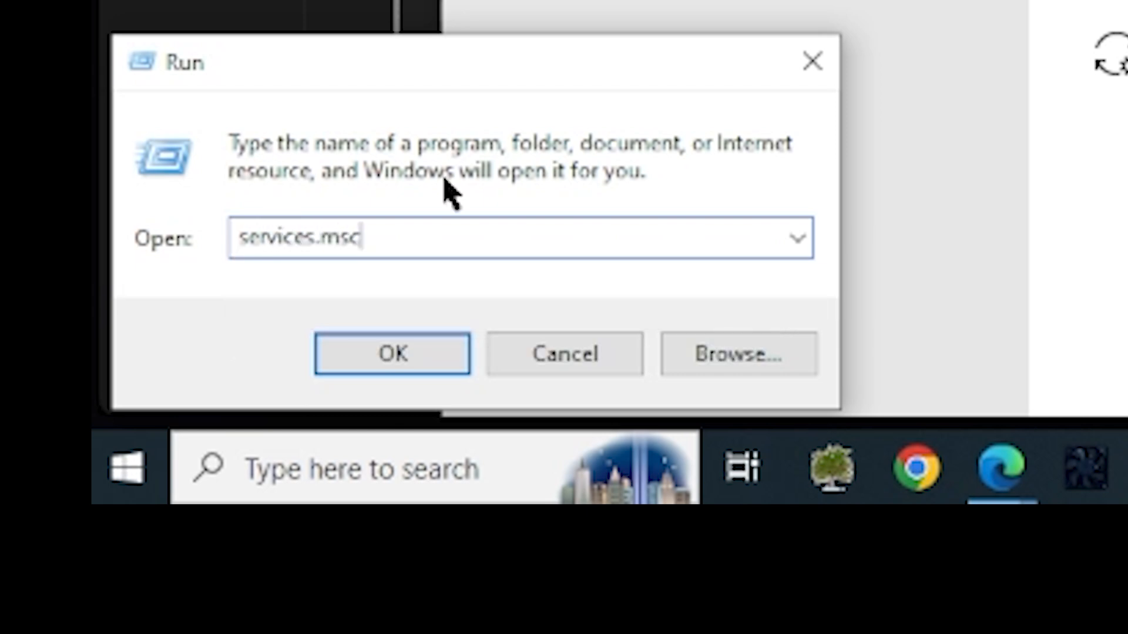
Launch services.msc and select the Windows Update service, currently Running with startup Disabled
click(392, 353)
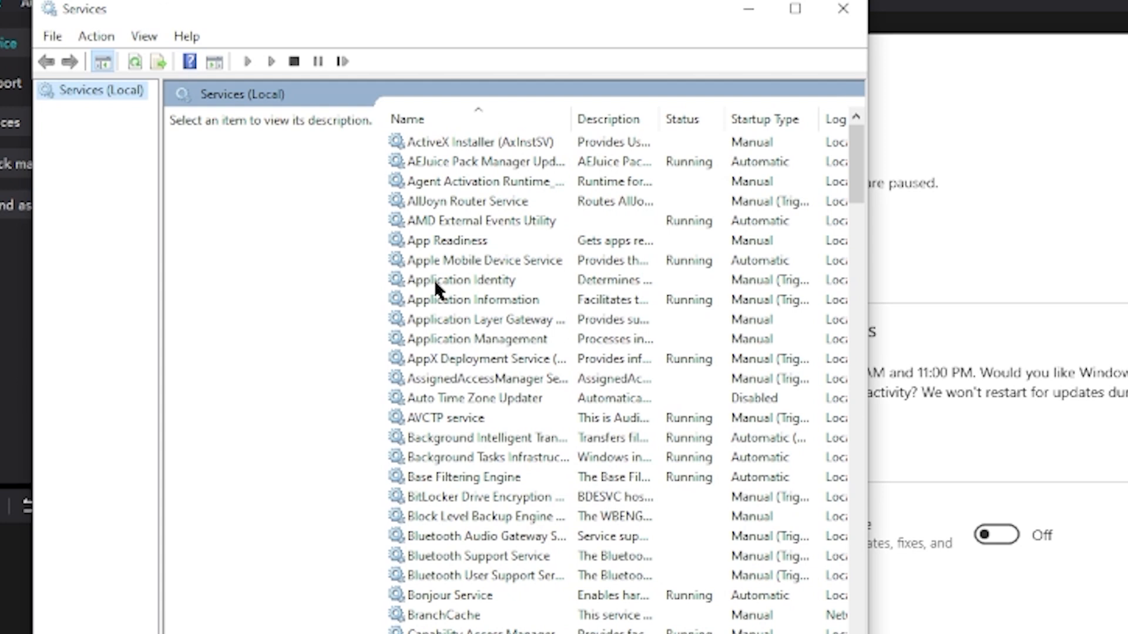
mouse_move(450, 248)
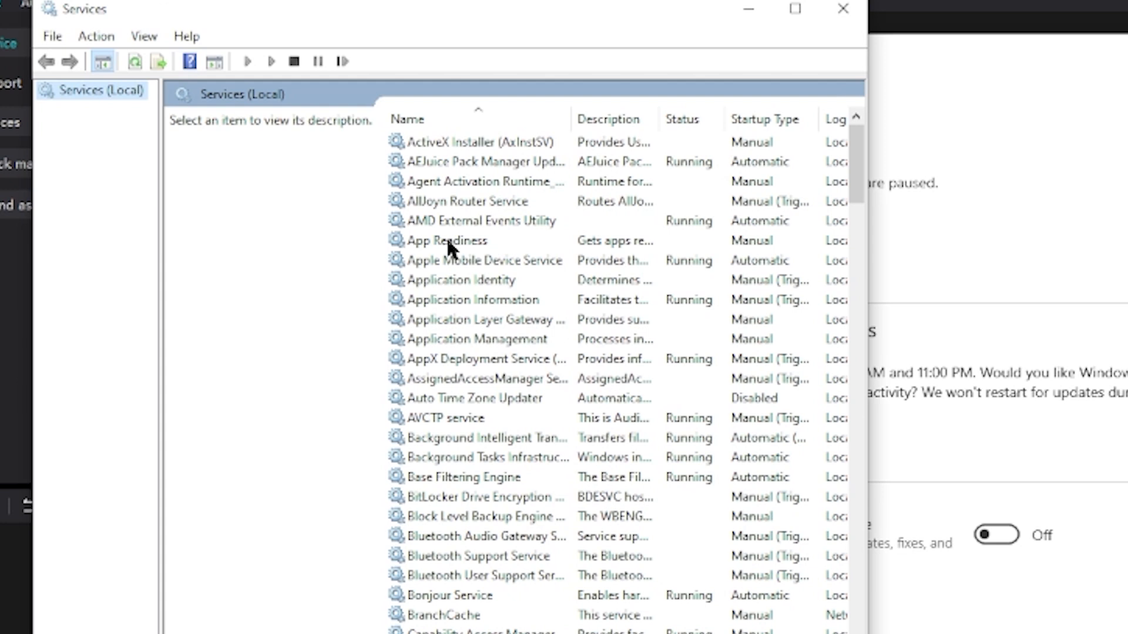
click(448, 240)
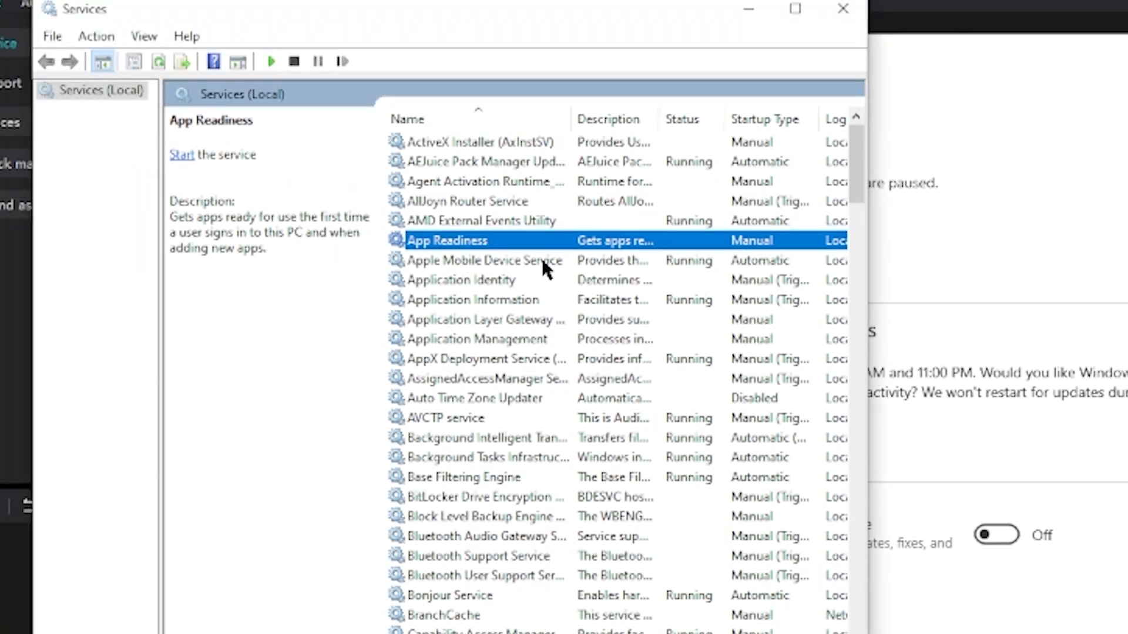
mouse_move(436, 252)
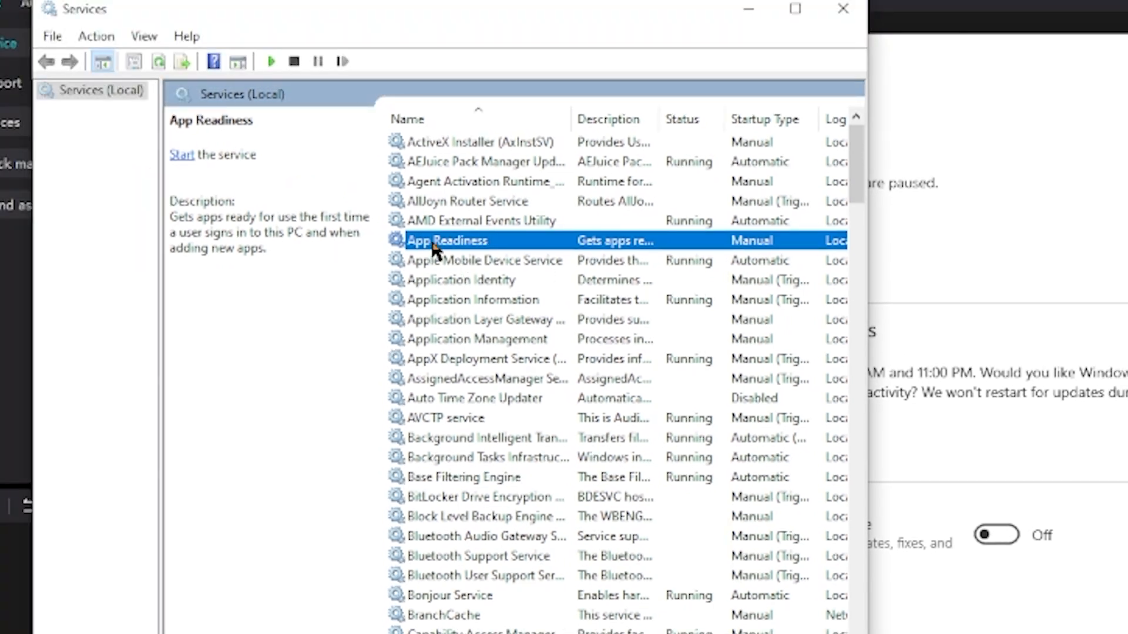
scroll(down, 3)
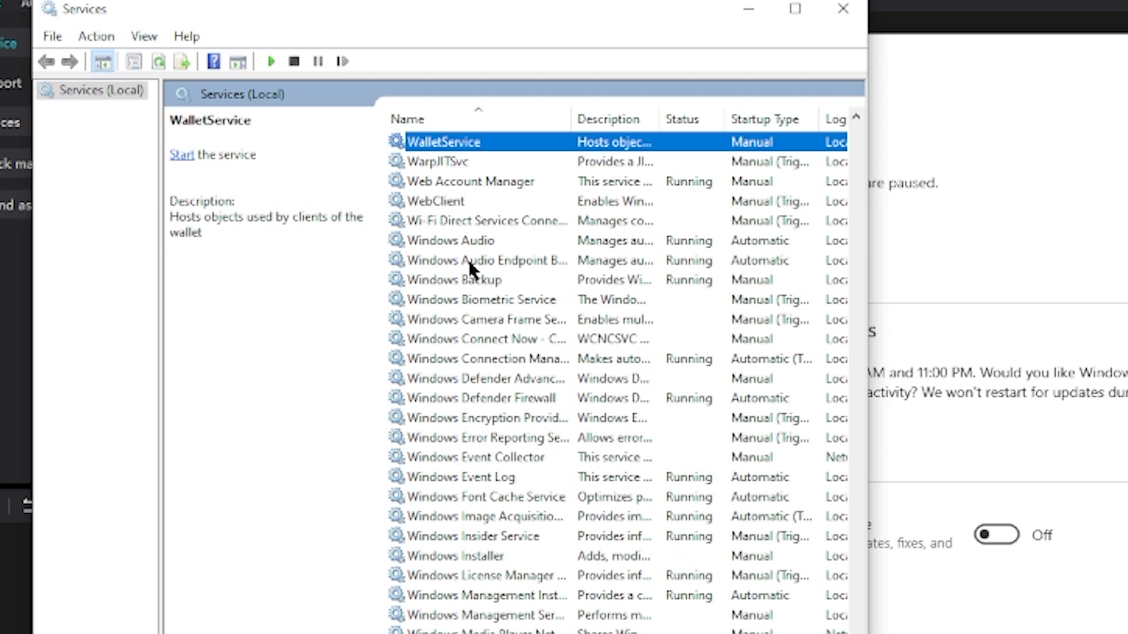
scroll(down, 3)
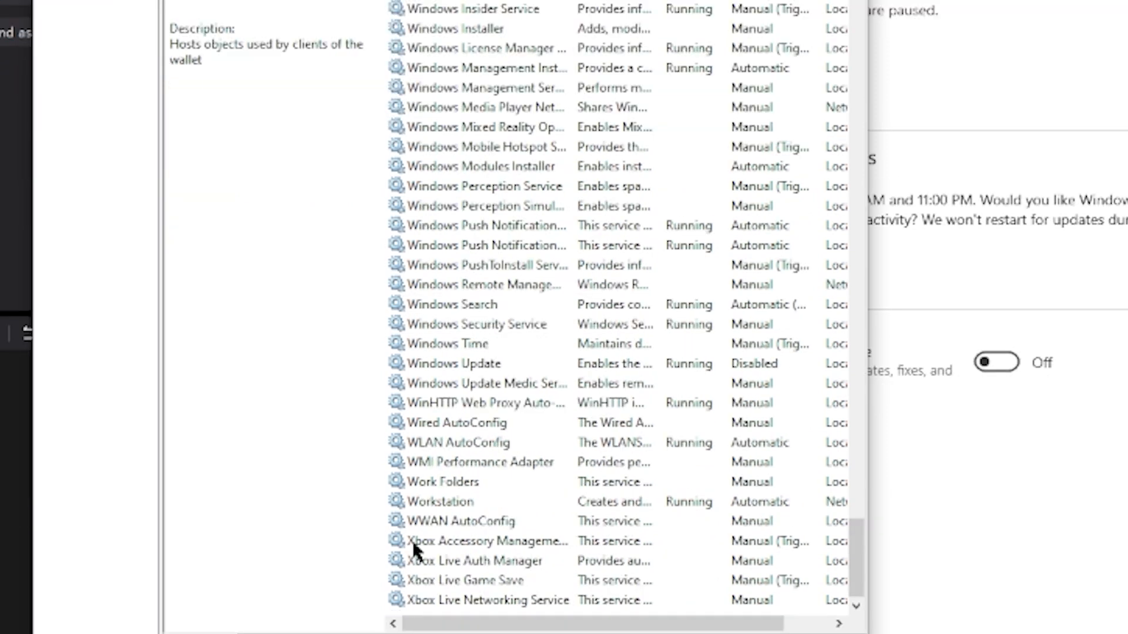
mouse_move(727, 593)
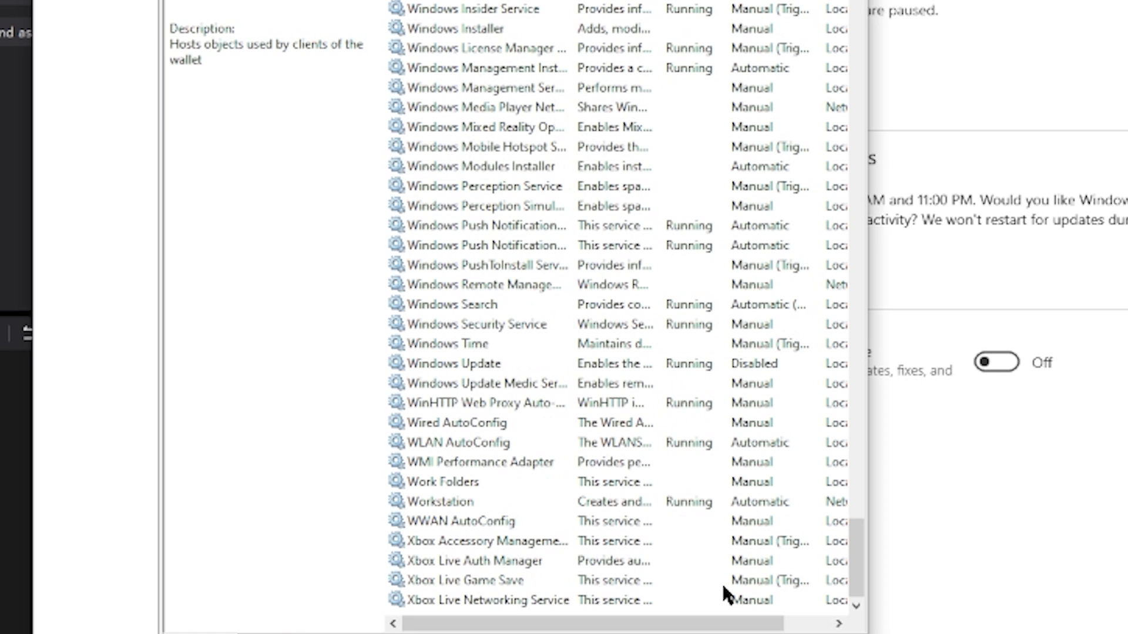
click(453, 363)
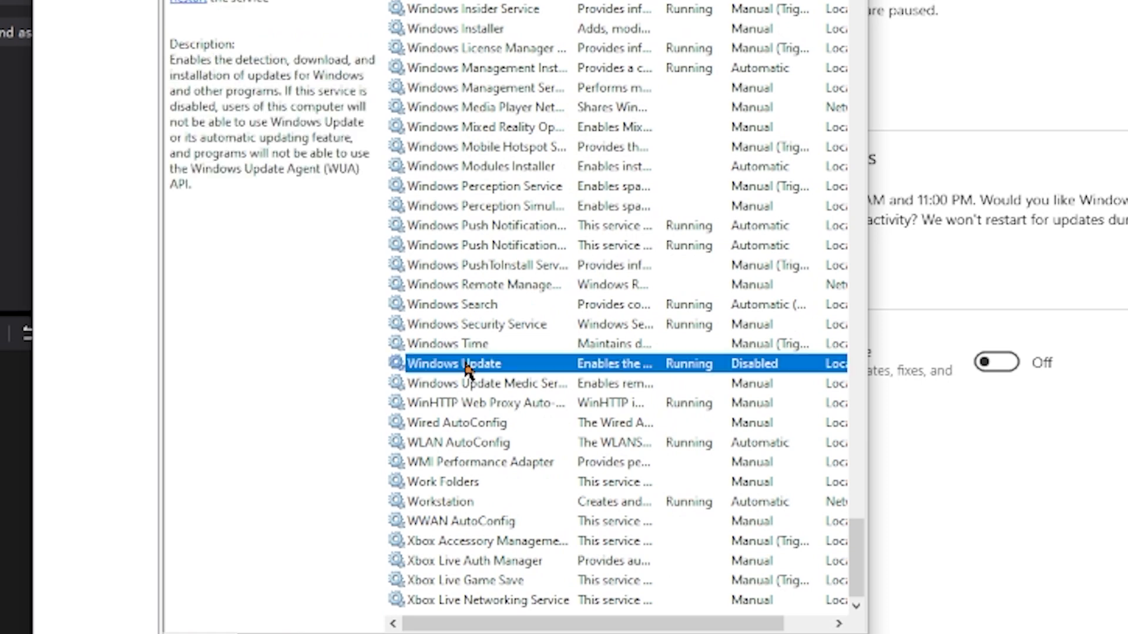
Open Windows Update service Properties and expand the Startup type dropdown on the General tab
right_click(466, 363)
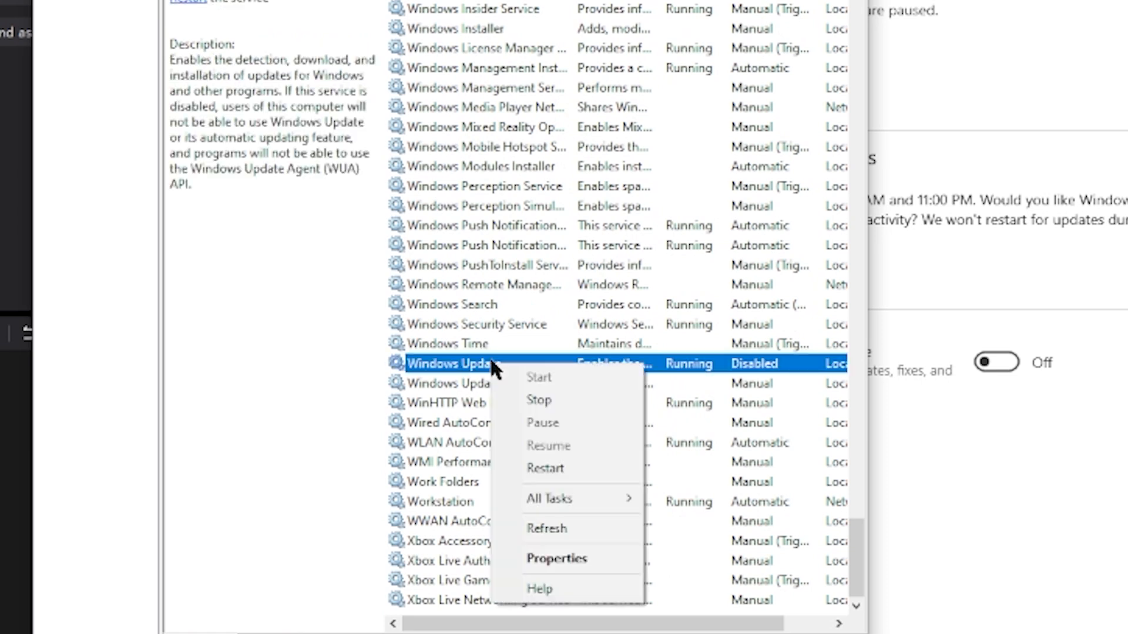
click(555, 558)
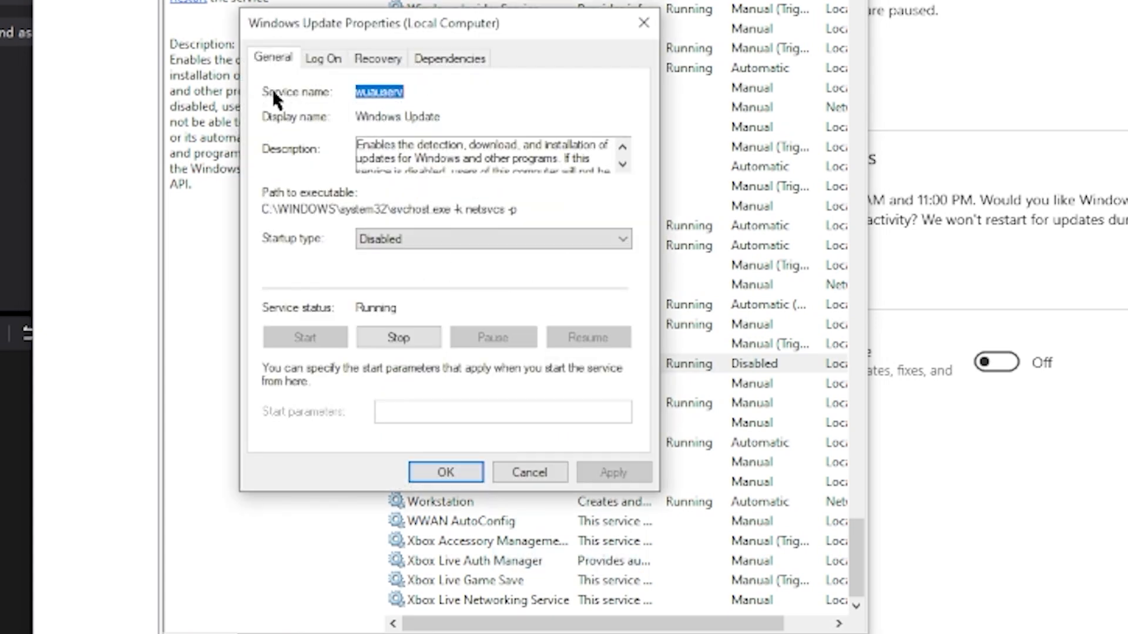
mouse_move(281, 173)
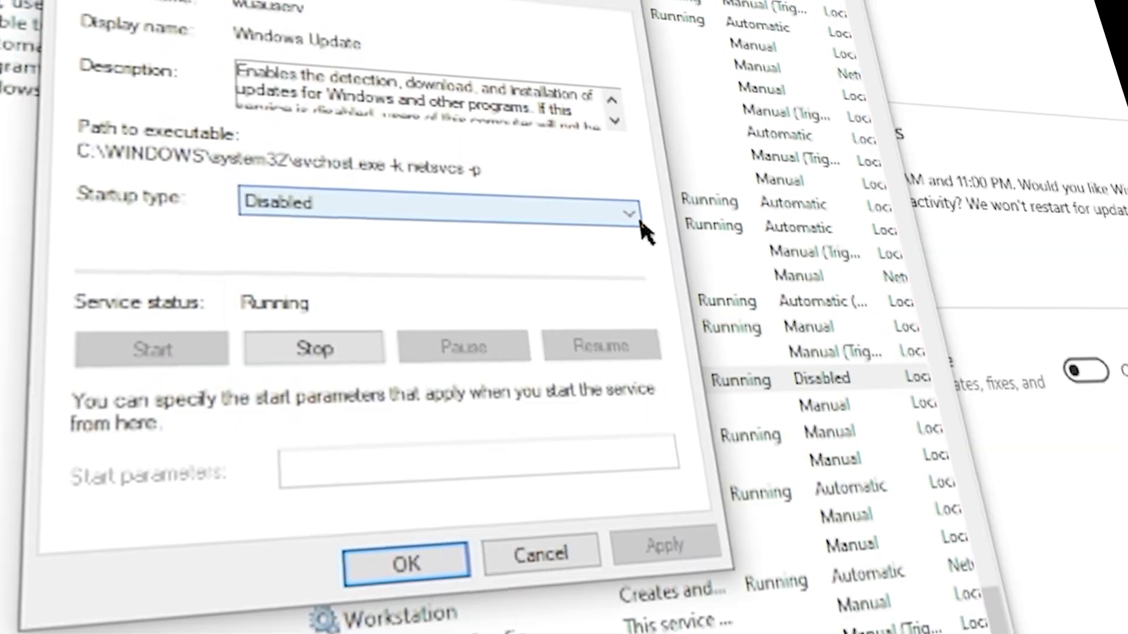
click(626, 214)
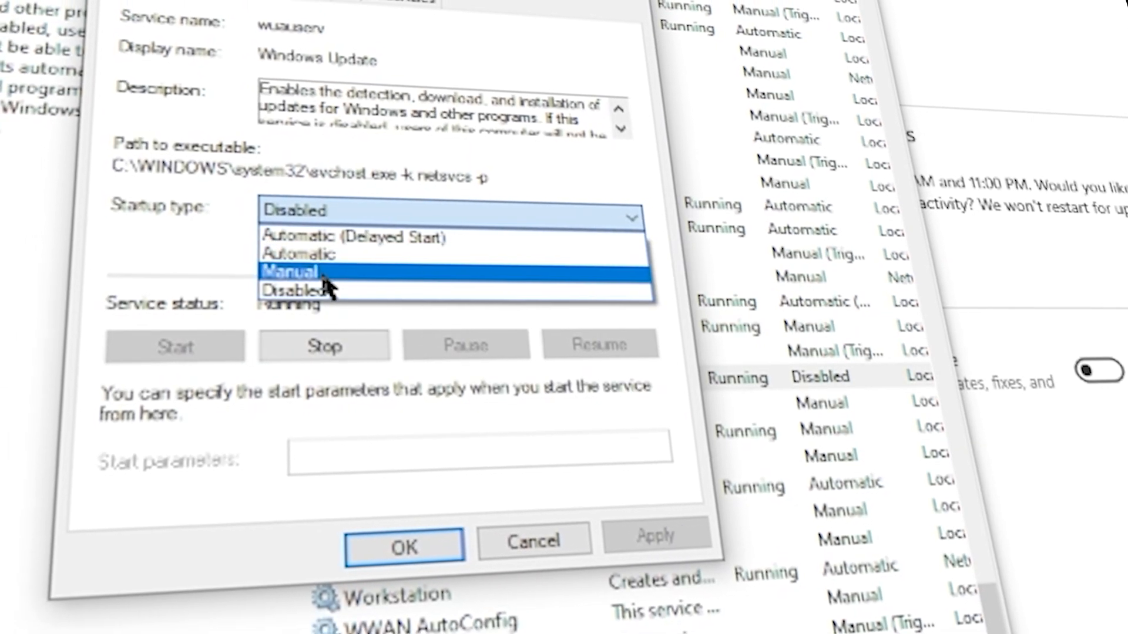